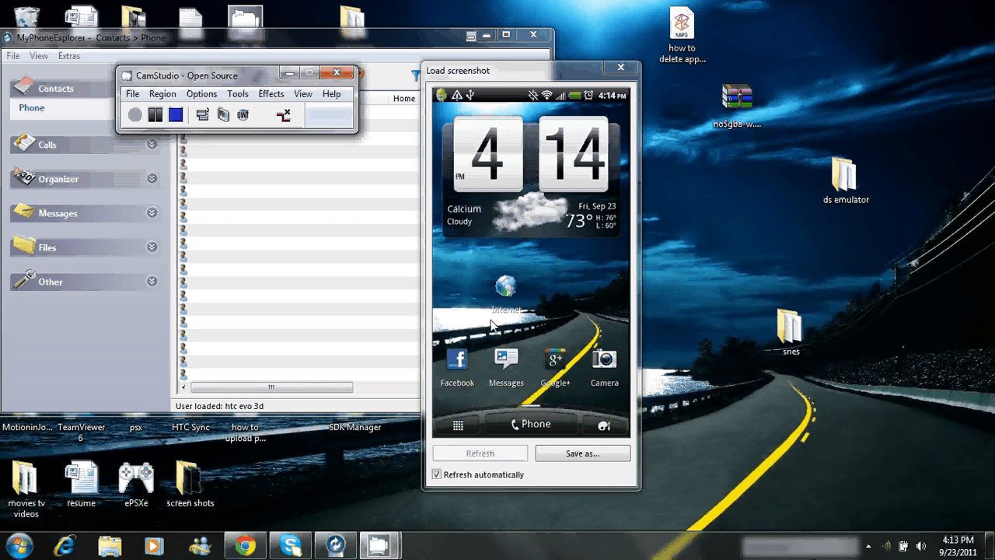
{"action": "mouse_move", "coordinate": [492, 379]}
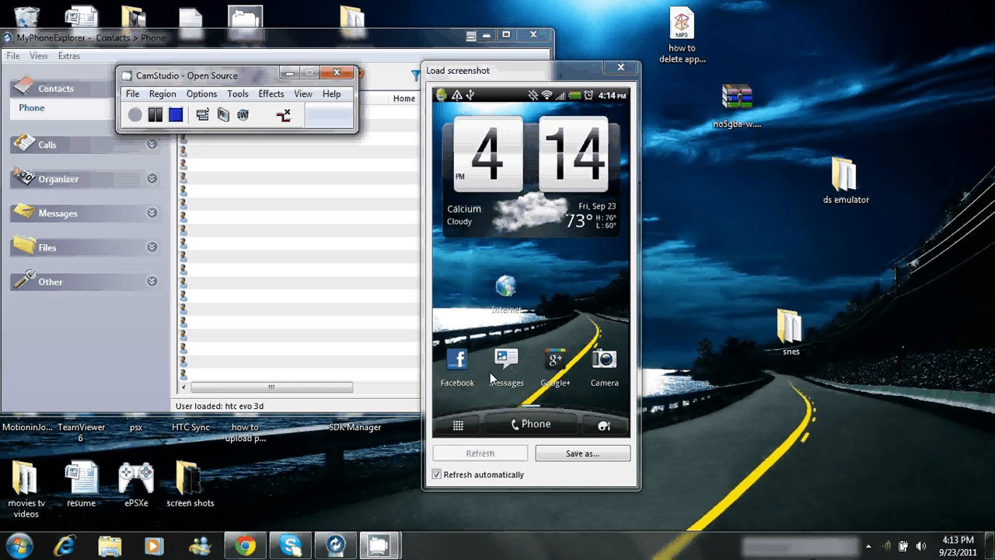
Open Messages on the mirrored phone and dictate 'hello how are you today' by voice
{"action": "left_click", "coordinate": [506, 358]}
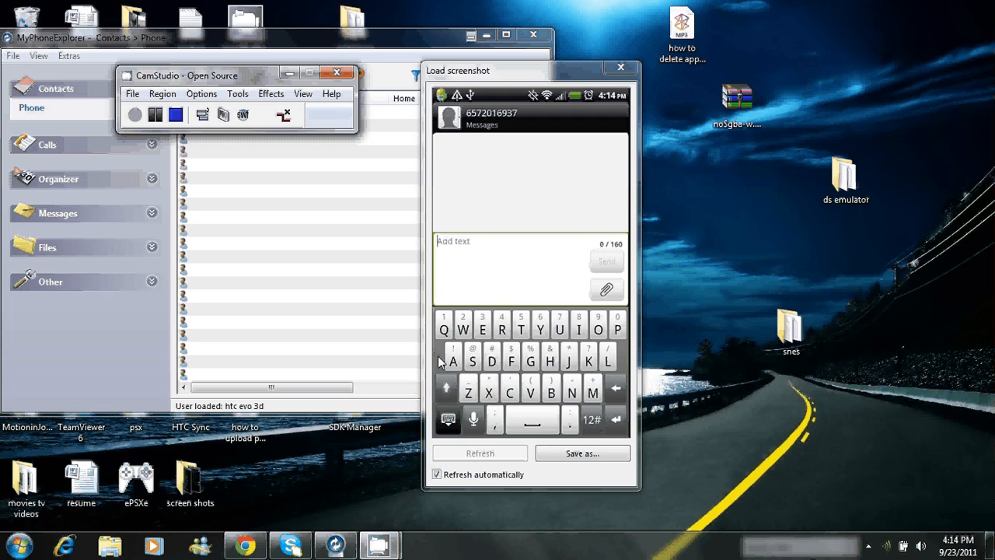
{"action": "left_click", "coordinate": [472, 419]}
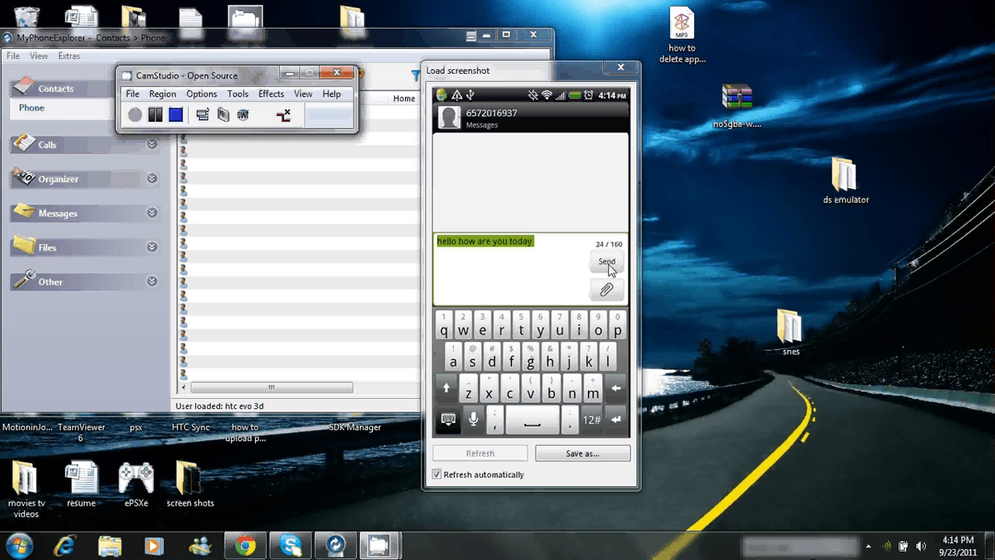
Send the dictated 'hello how are you today' message, clearing the message field
{"action": "left_click", "coordinate": [606, 261]}
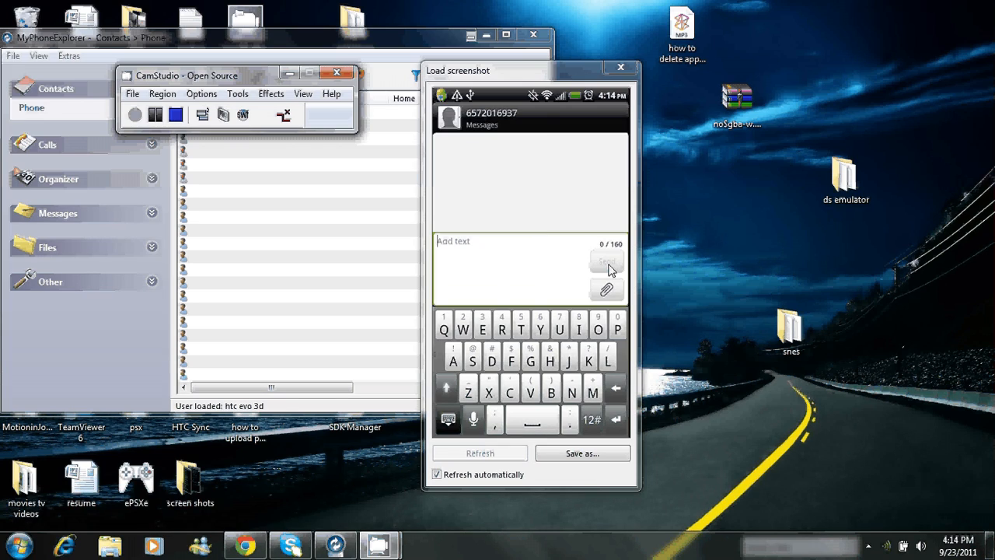